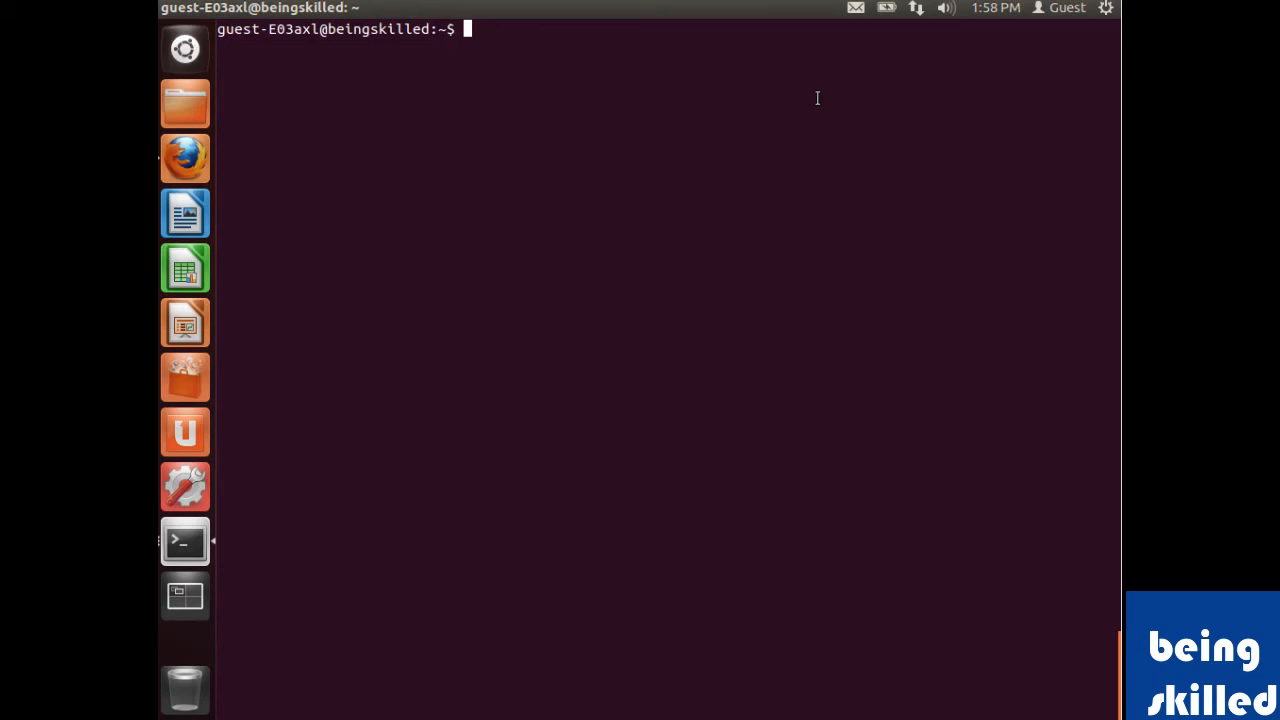
Step: Print the March 2014 calendar with cal, then bring up the cal manual page
text(cal)
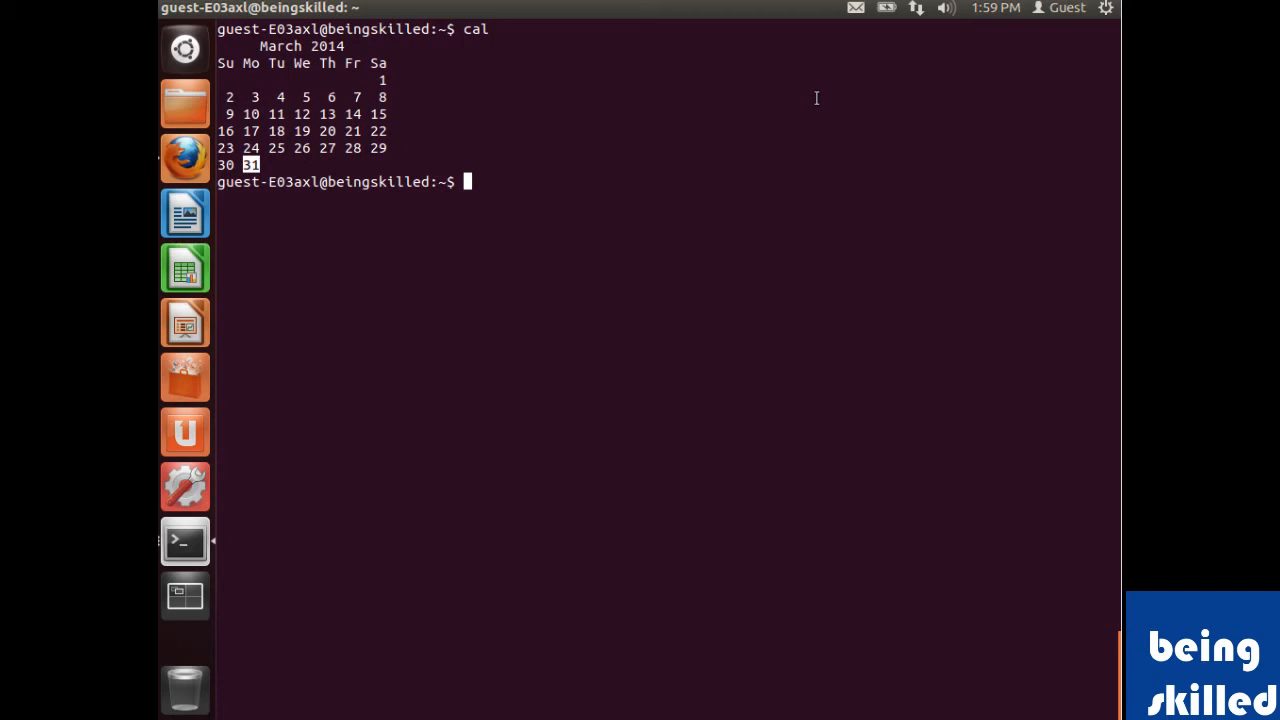
text(man)
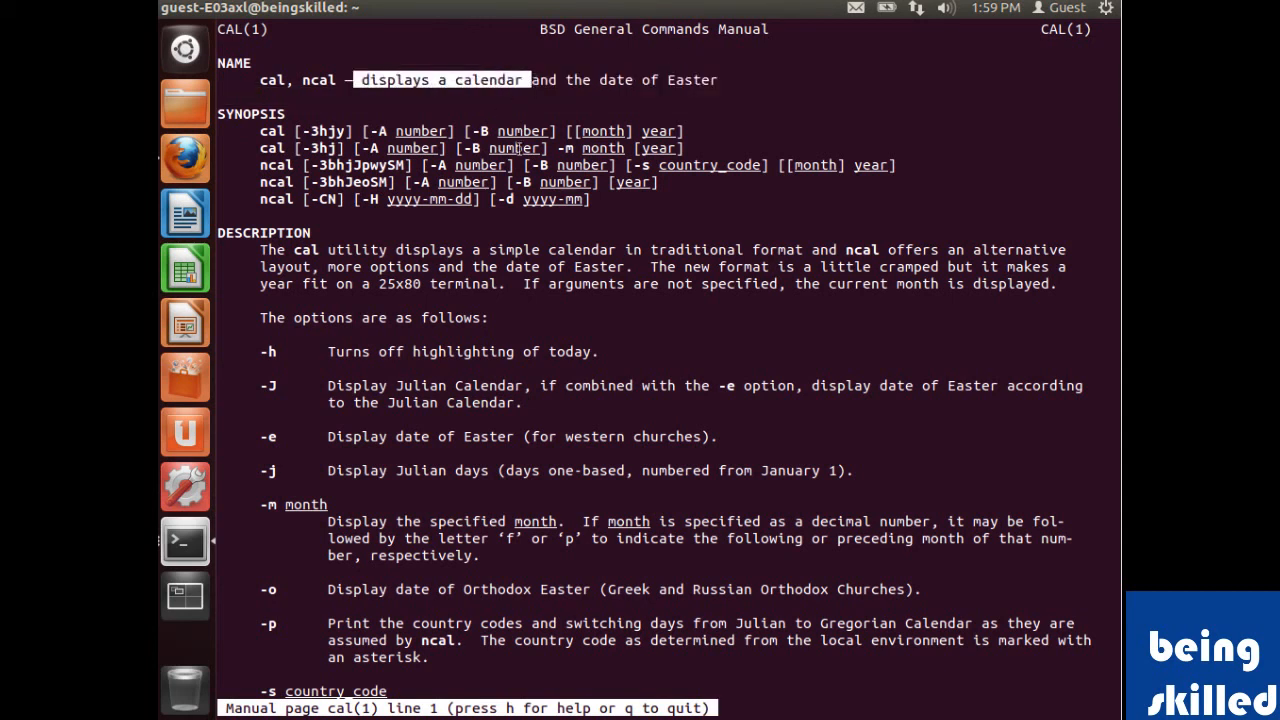
Step: Read down the cal manual's option descriptions (-y, -3, -A, -B), highlighting what cal displays
scroll(down, 3)
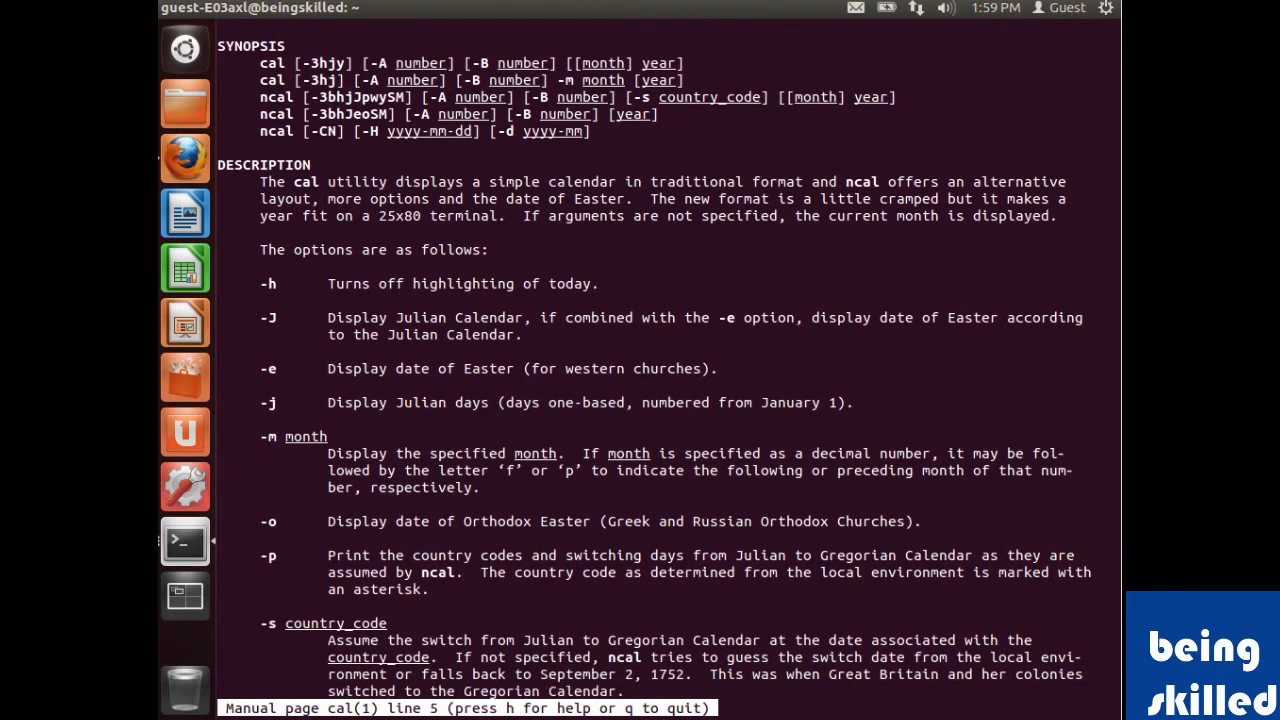
drag(328, 180, 704, 180)
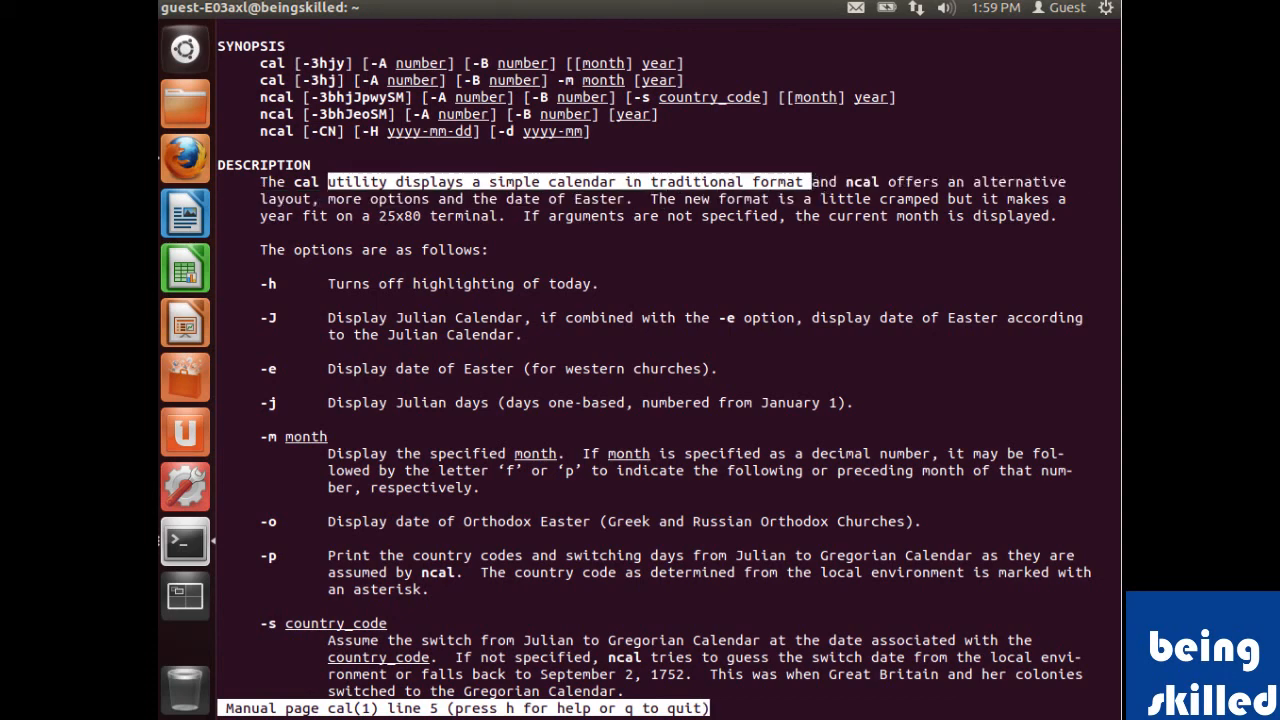
scroll(down, 3)
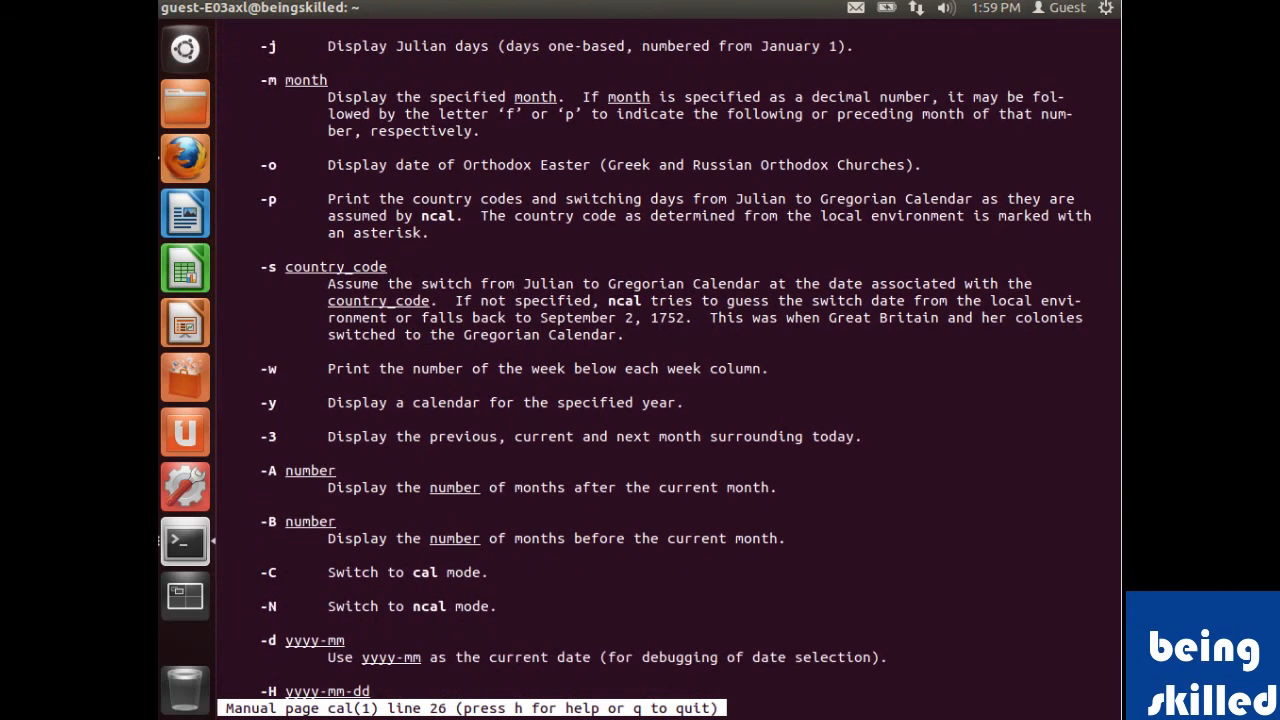
scroll(down, 3)
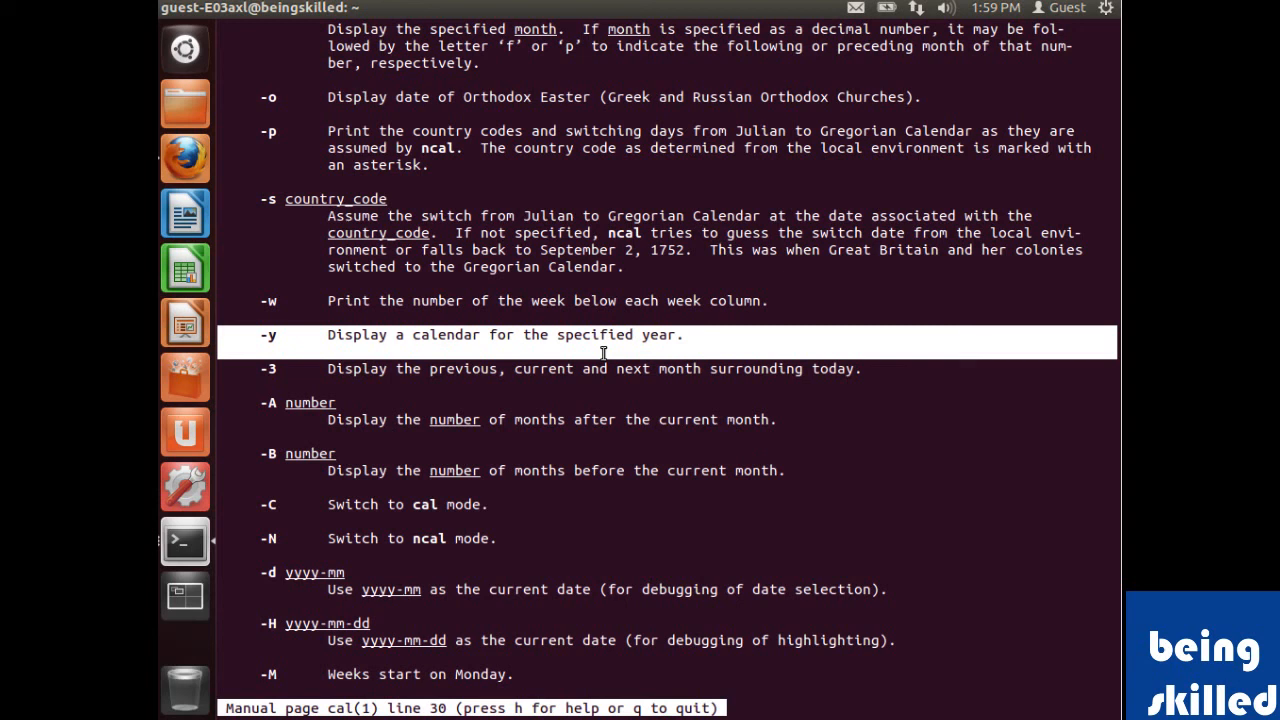
mouse_move(604, 224)
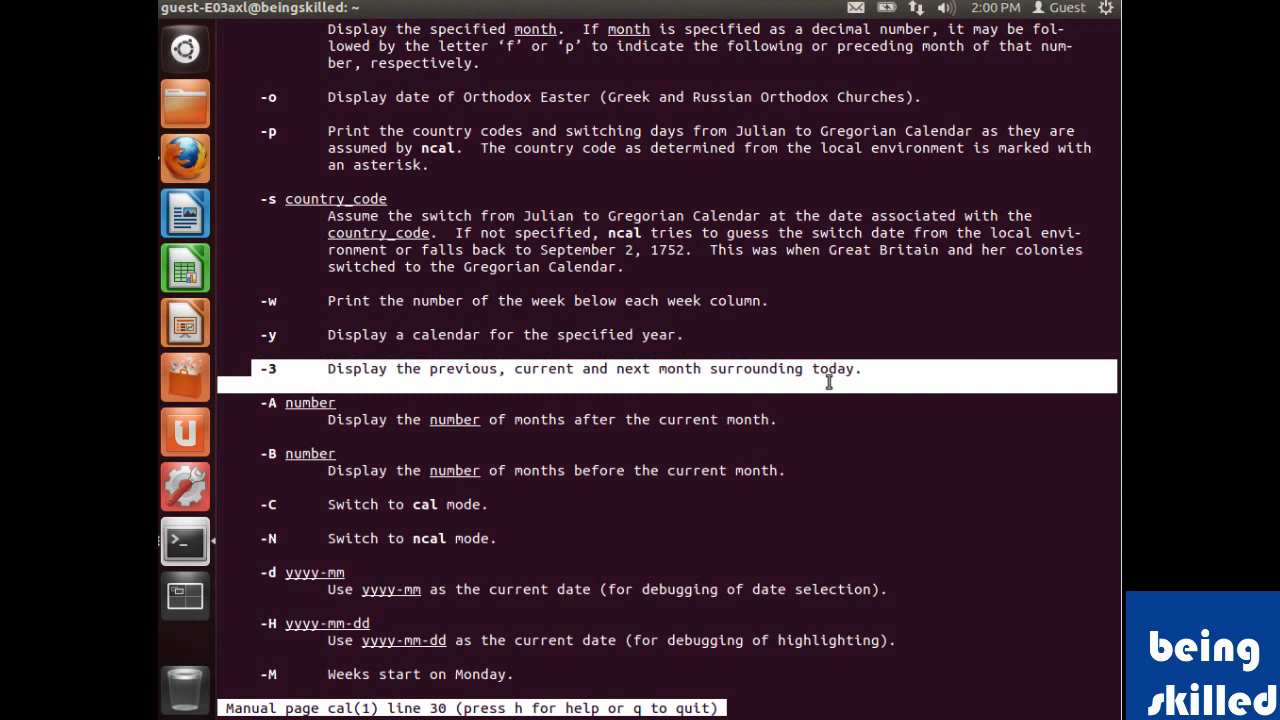
mouse_move(836, 348)
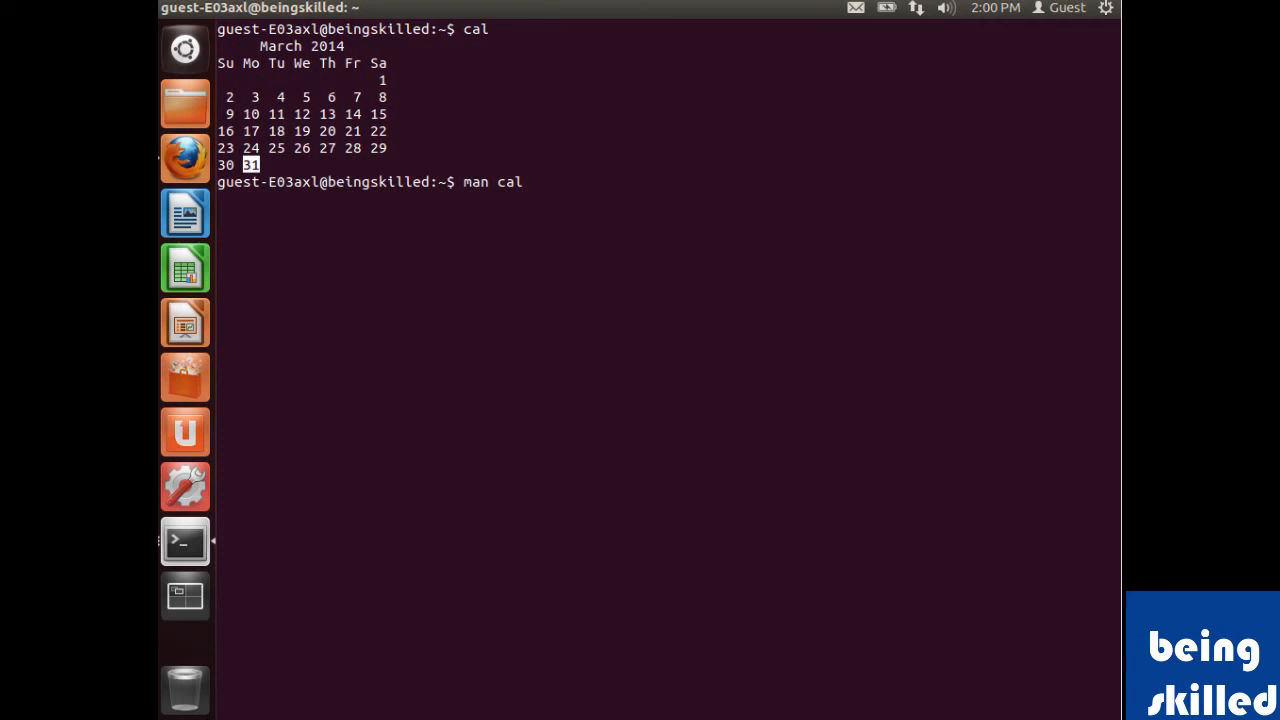
Step: Show February, March and April 2014 side by side with cal -3
text(cal -3)
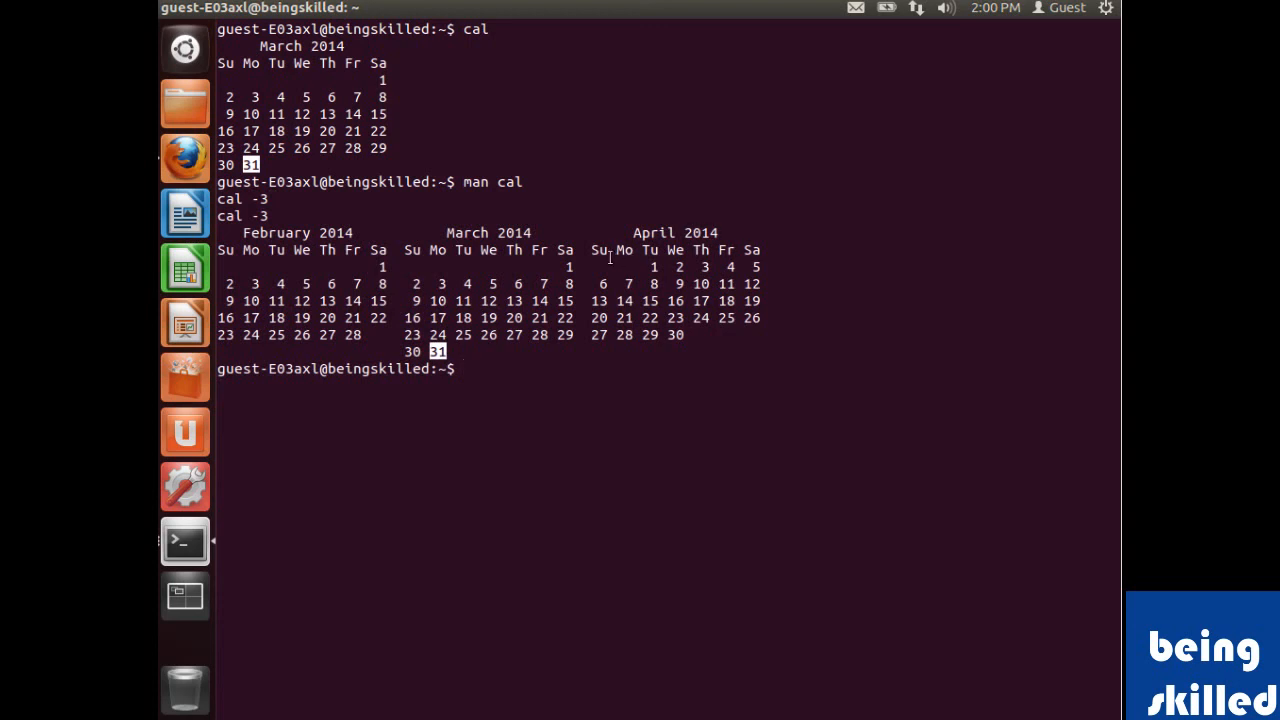
mouse_move(562, 264)
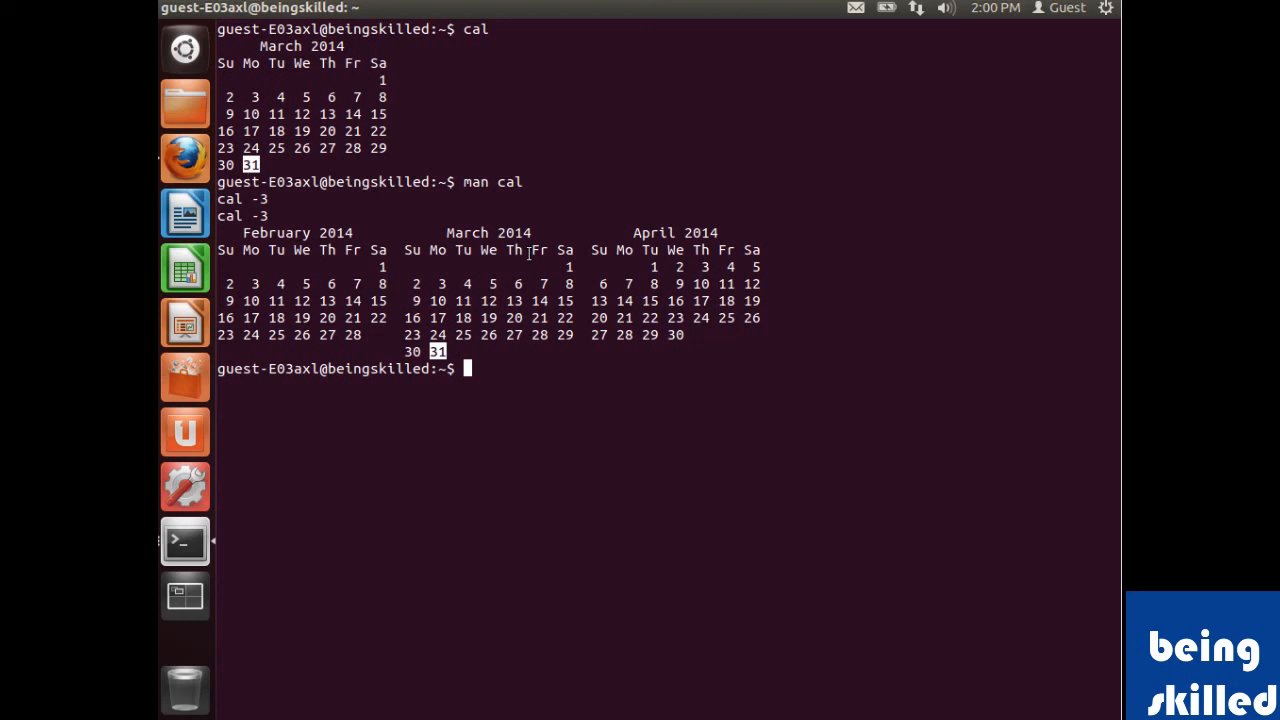
text(cal -3)
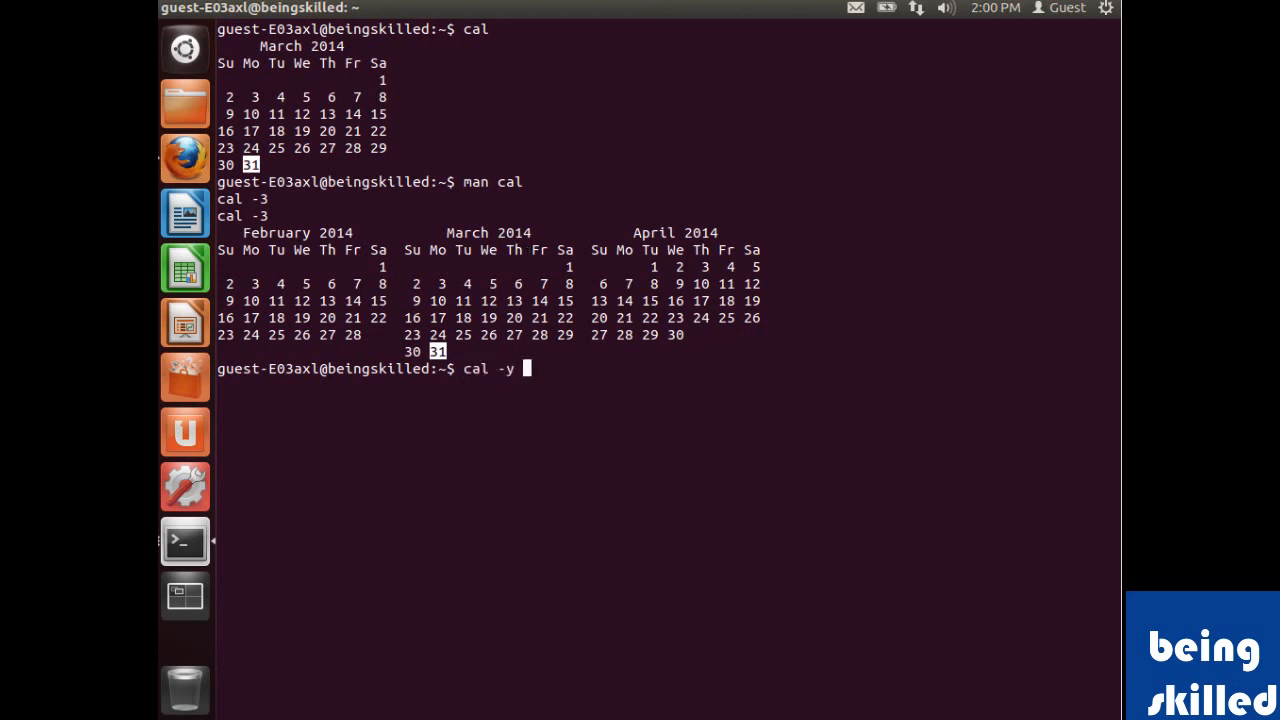
Step: Show the full-year calendar for 2011, then edit the year to 1900 and show that year
text(2011)
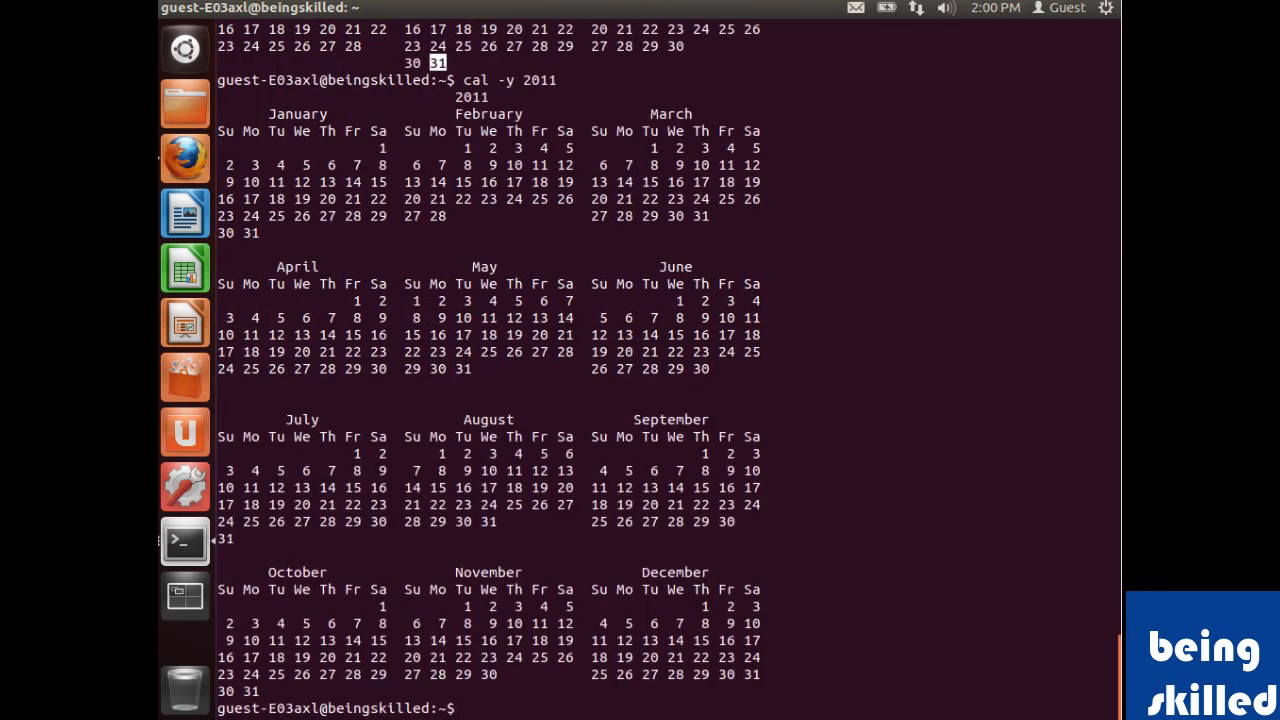
key(Return)
text(cal -y 2011)
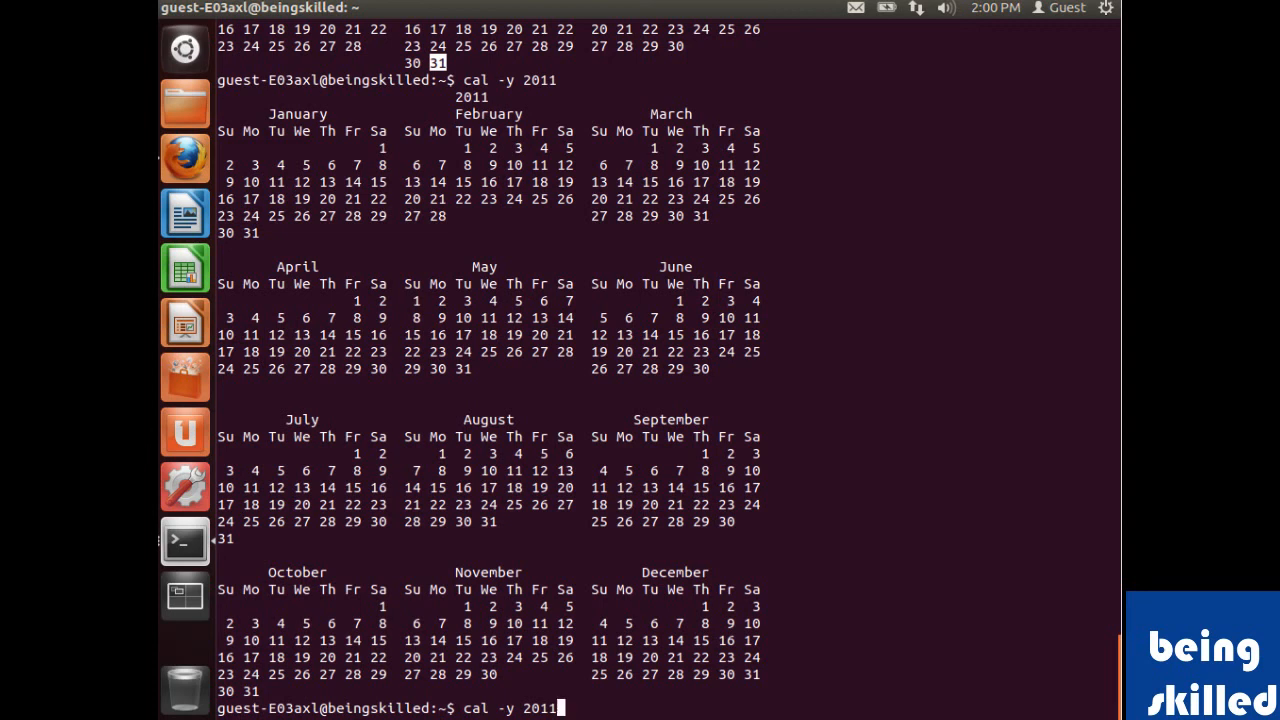
key(BackSpace)
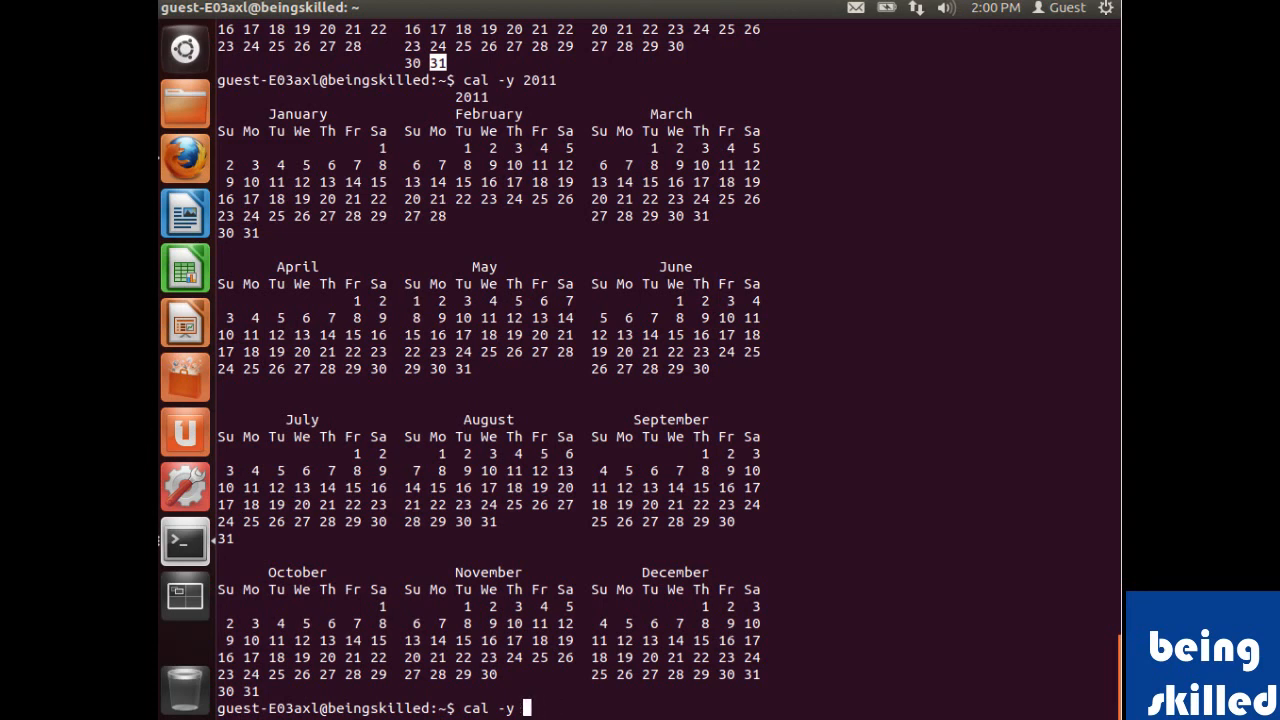
text(190)
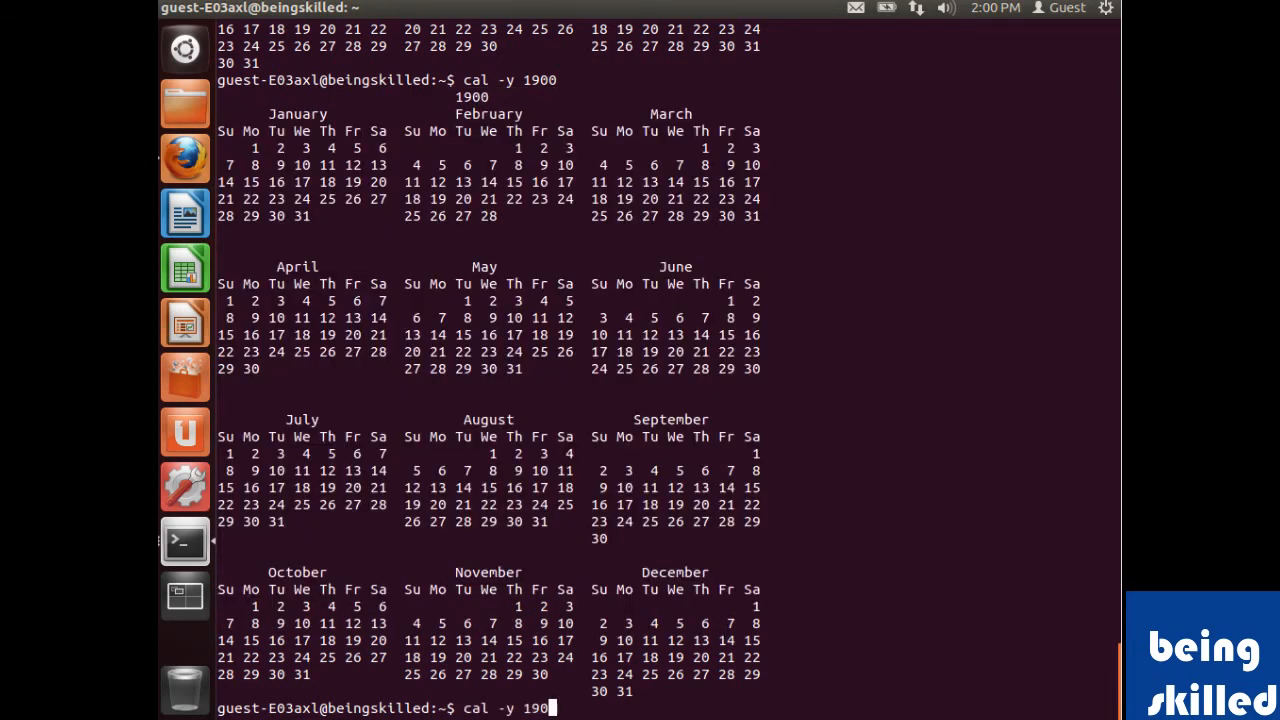
Step: Show the full-year calendar for 2050
text(2050)
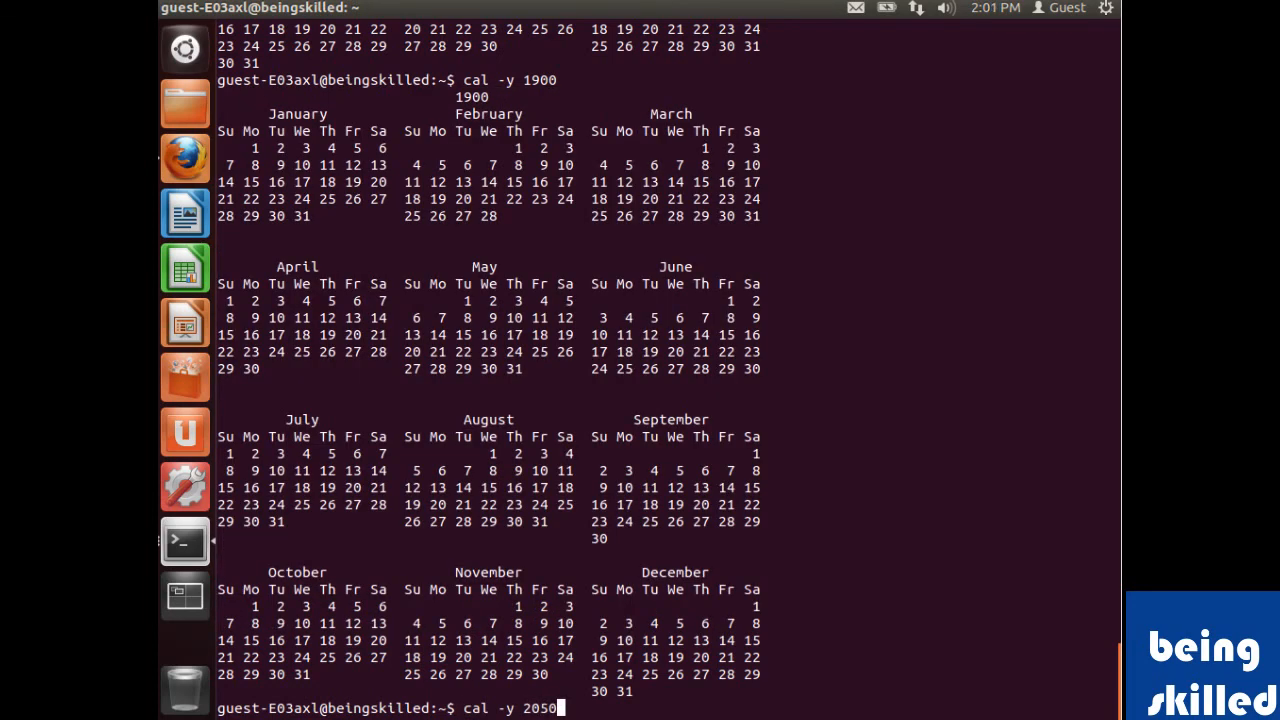
key(Return)
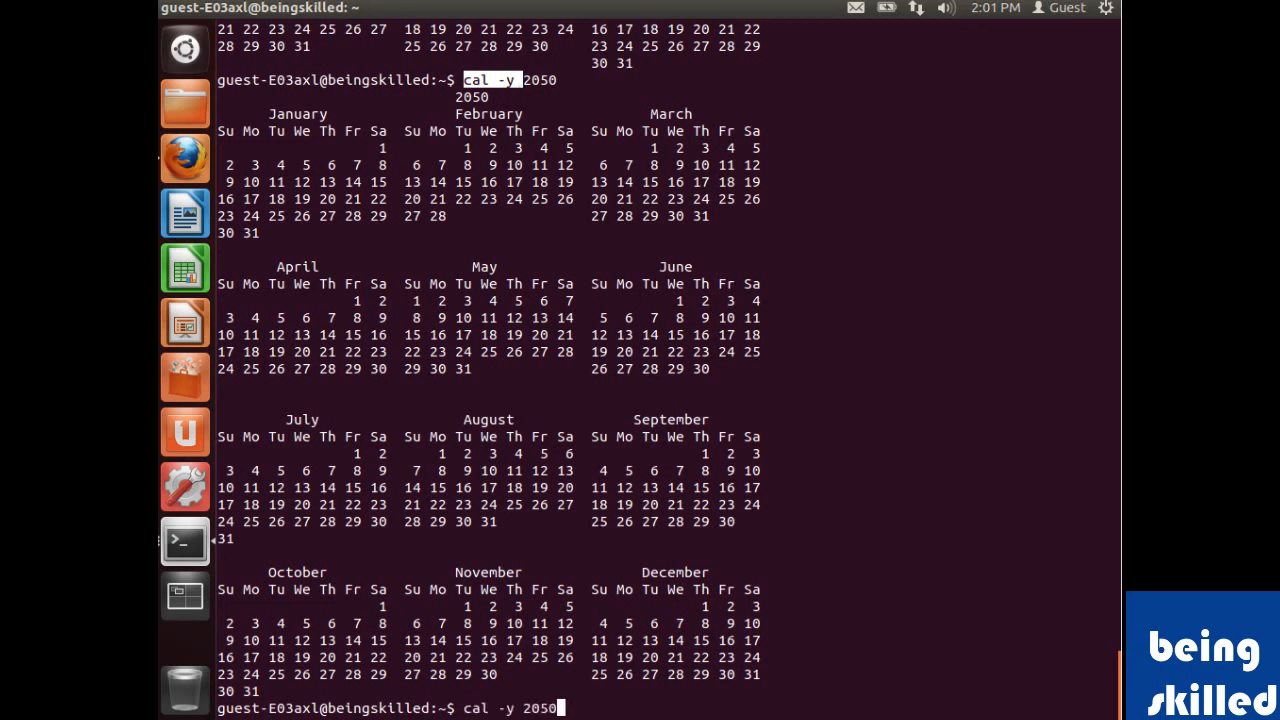
Step: Show March through September 2014 with cal -A6
text(cal -A)
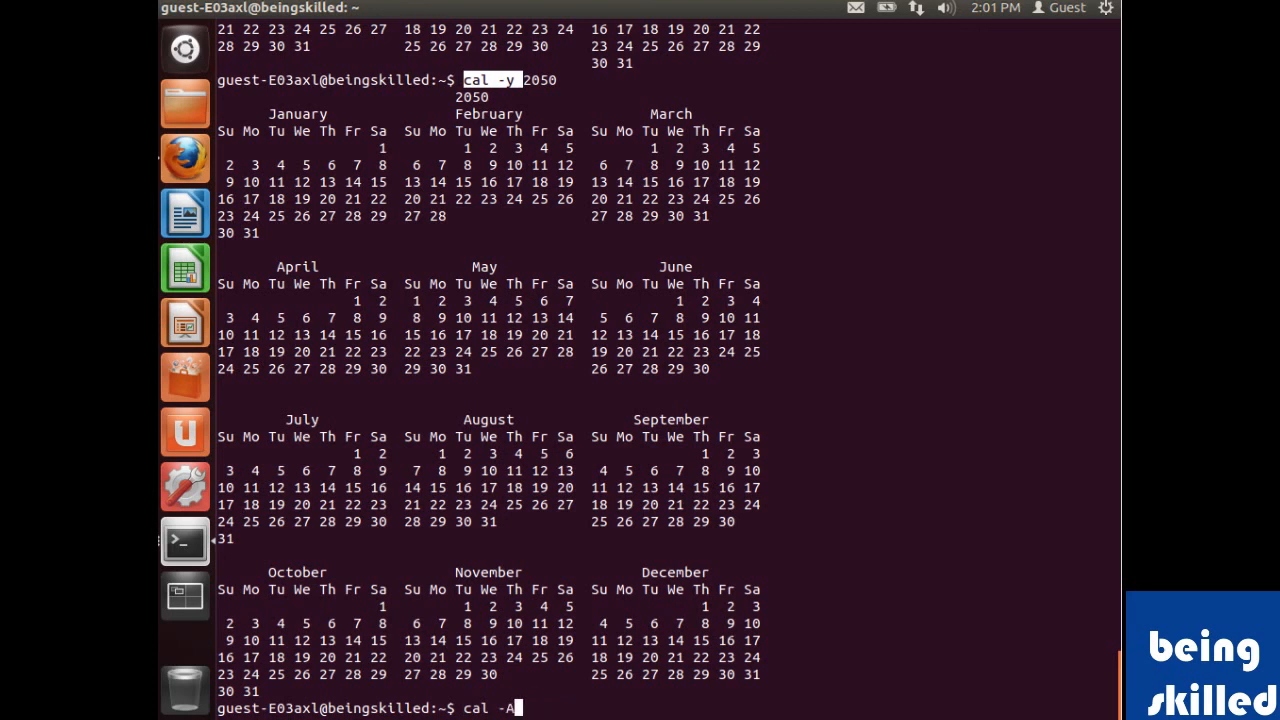
text(6)
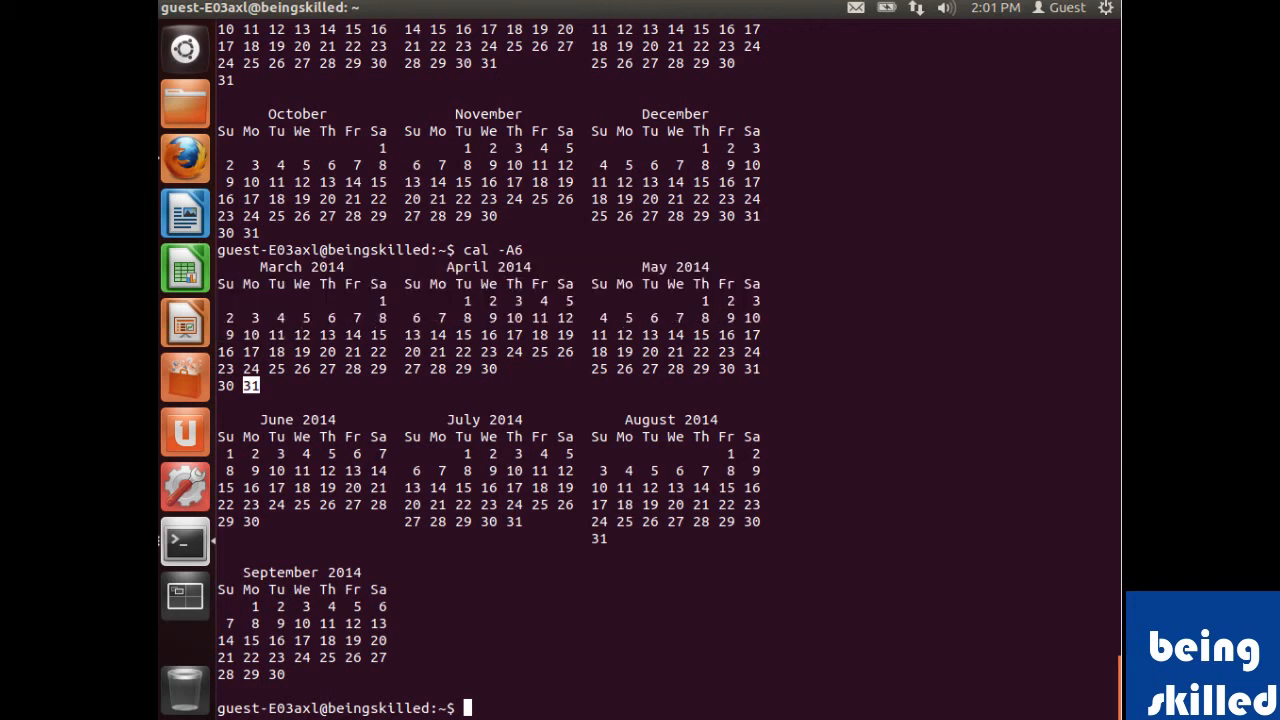
mouse_move(472, 296)
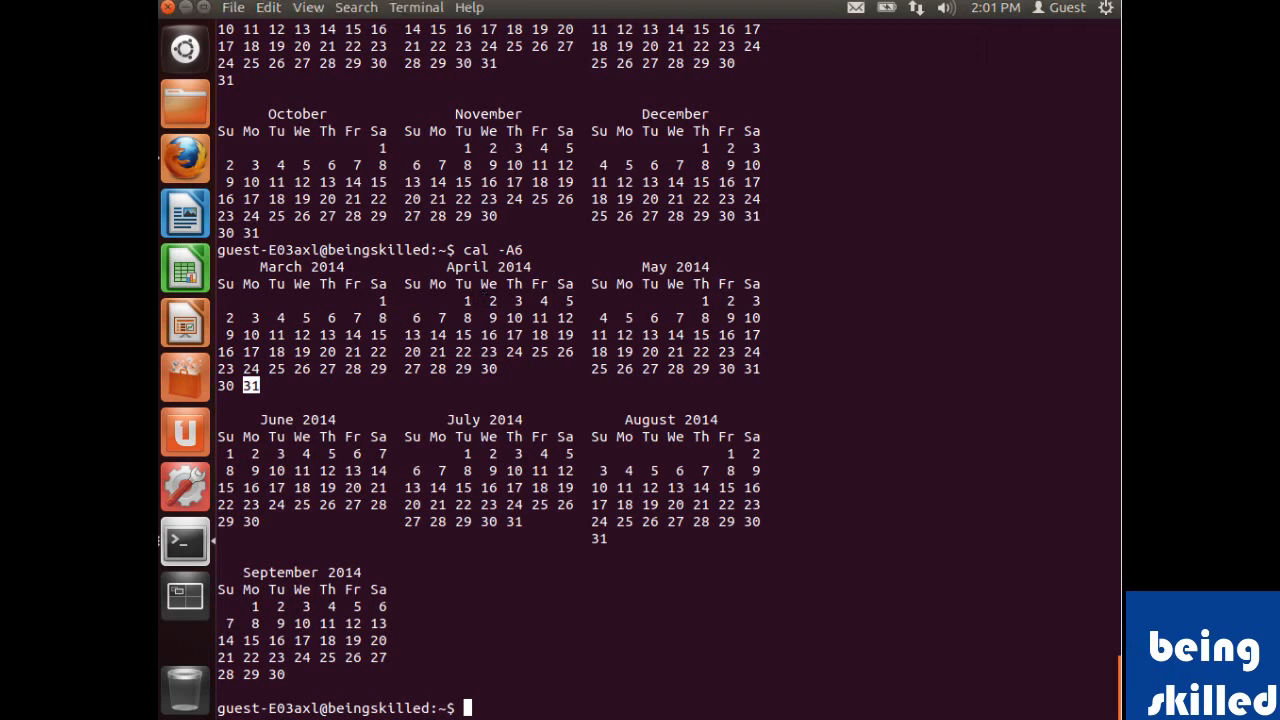
text(cal -A6)
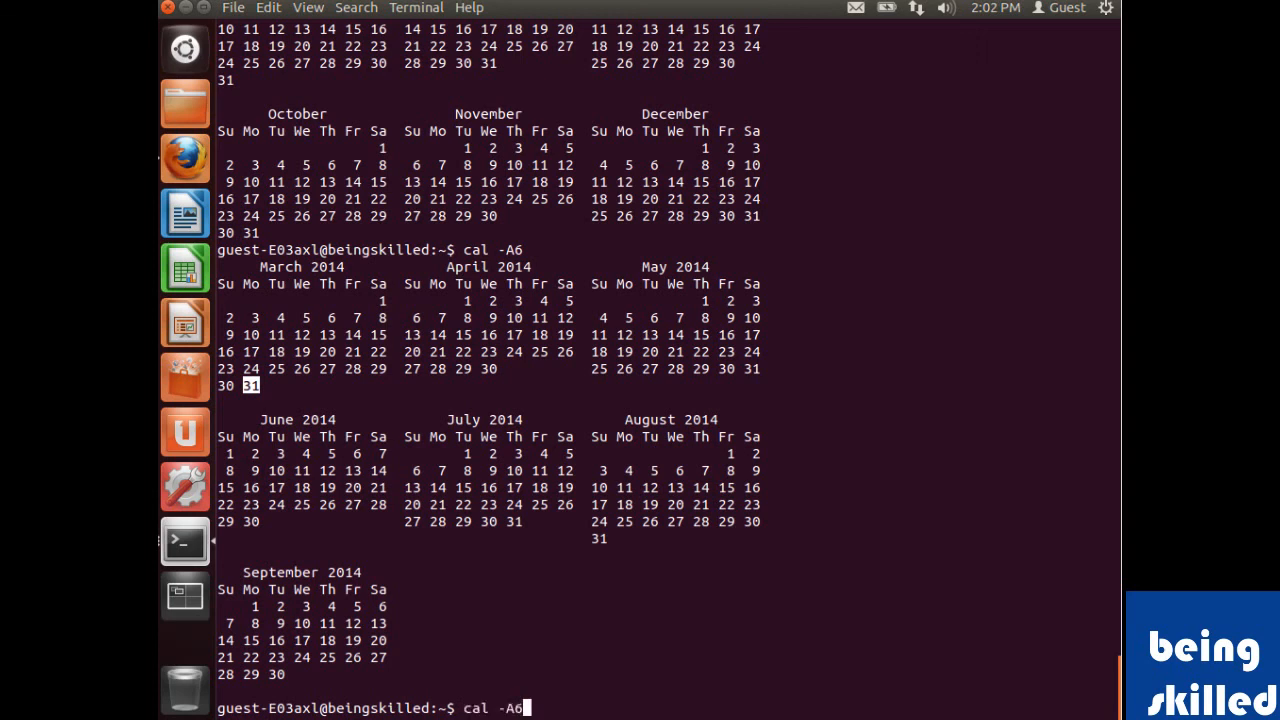
Step: Show September 2013 through March 2014 with cal -B6, then prepare cal -B3 at the prompt
key(BackSpace)
text(B)
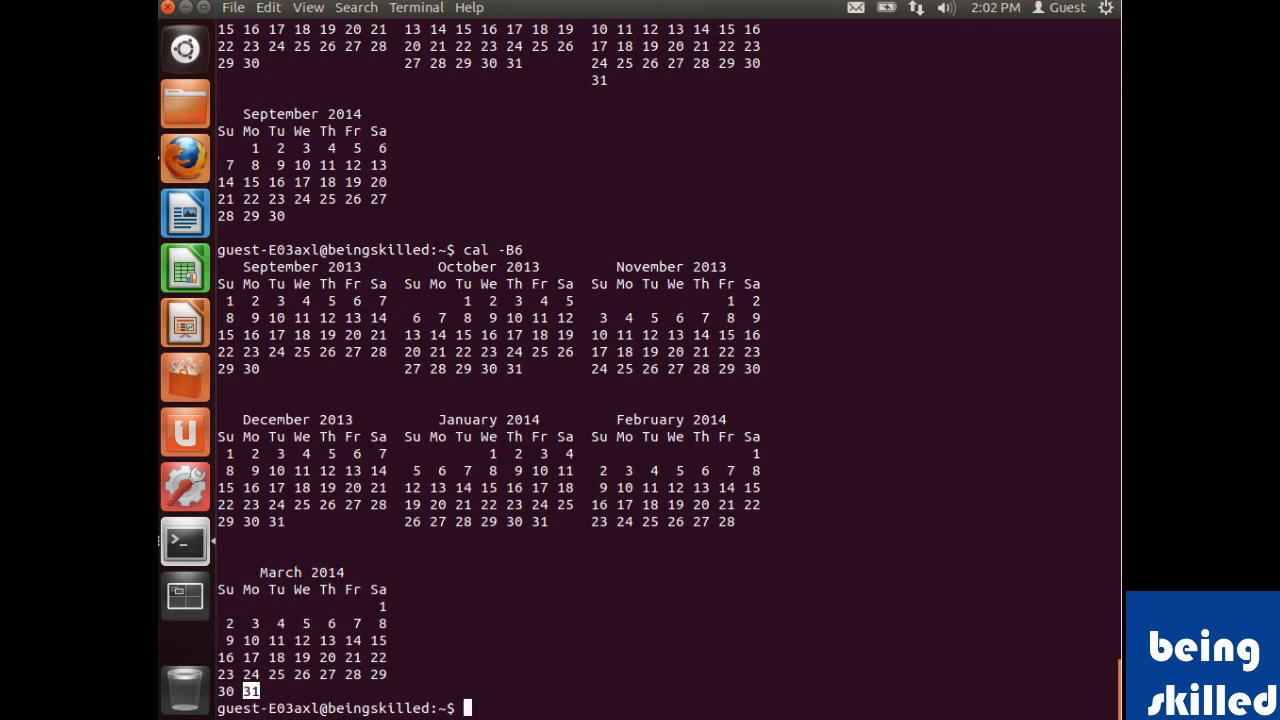
text(cal -B3)
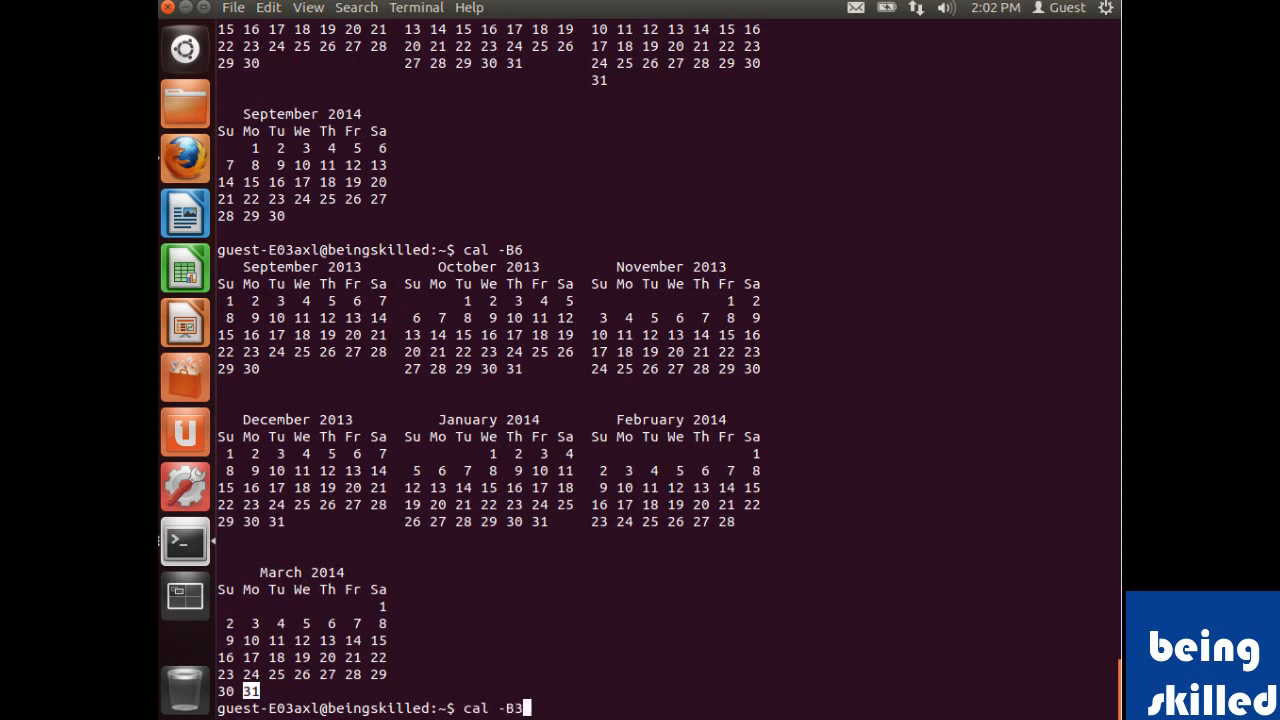